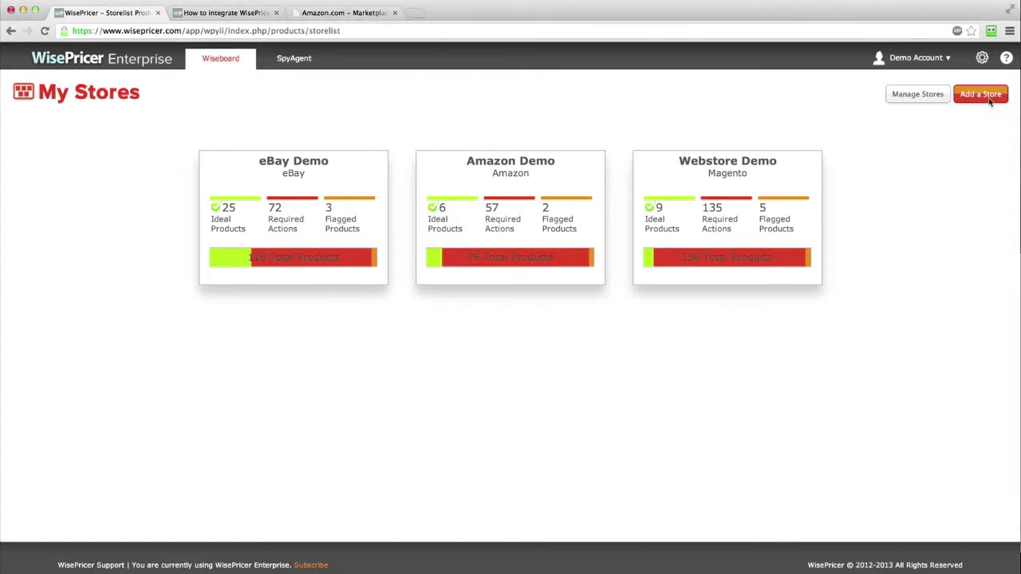
Begin adding a new store and pick Amazon as its platform.
{"action": "left_click", "coordinate": [979, 93]}
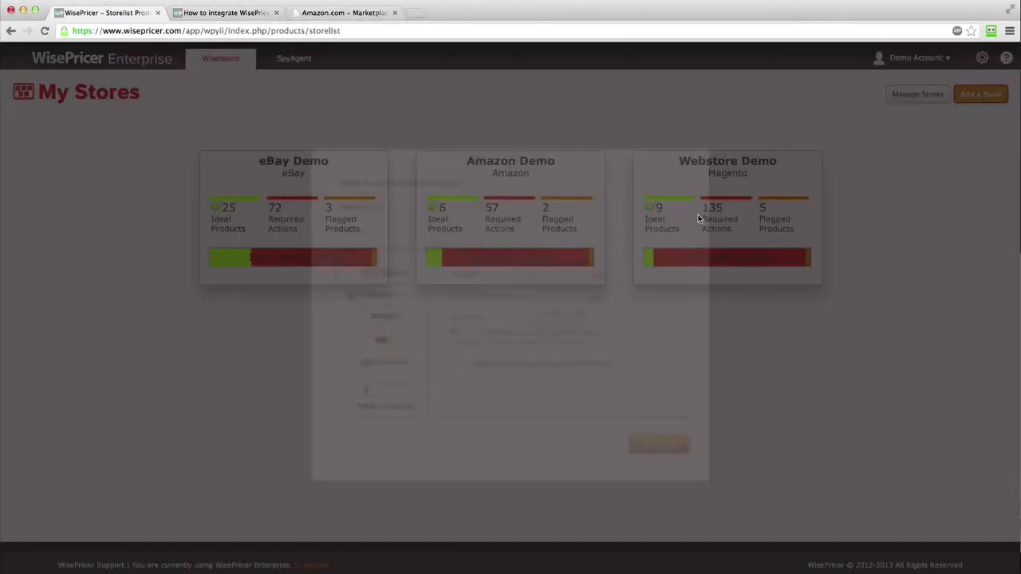
{"action": "left_click", "coordinate": [979, 92]}
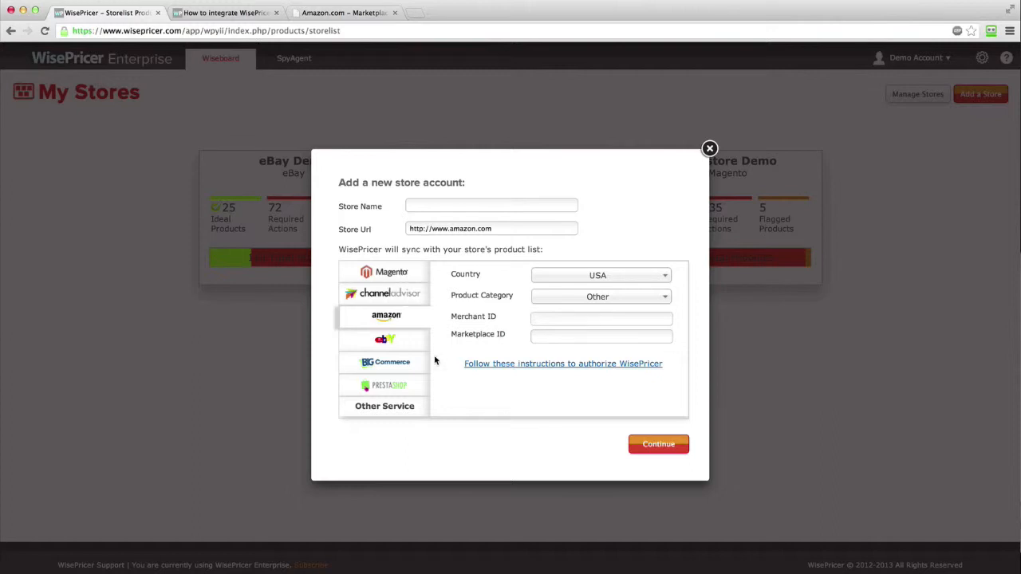
{"action": "mouse_move", "coordinate": [509, 364]}
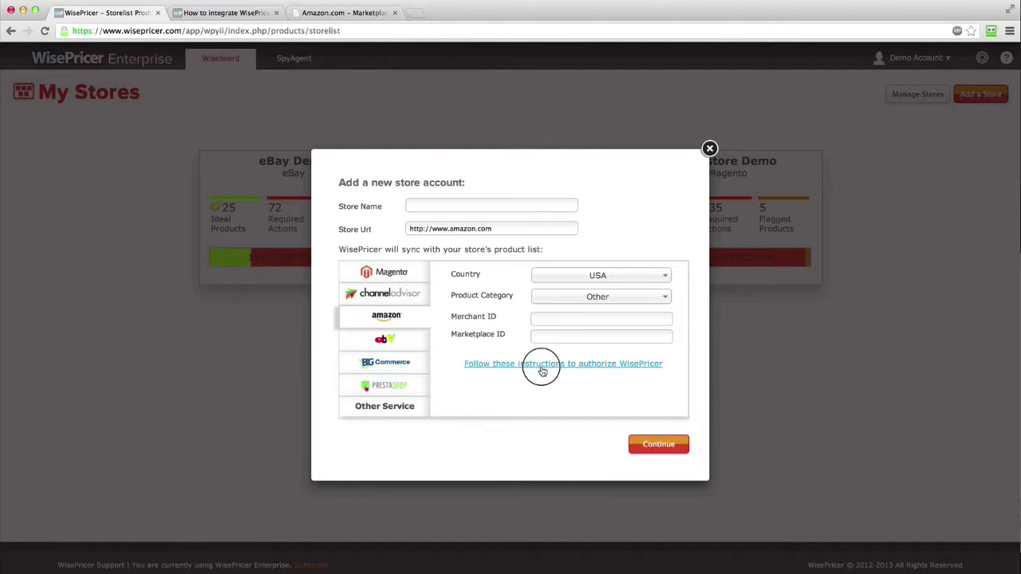
Read the 'authorize WisePricer' tutorial and follow its link to the Amazon MWS developer site.
{"action": "left_click", "coordinate": [561, 364]}
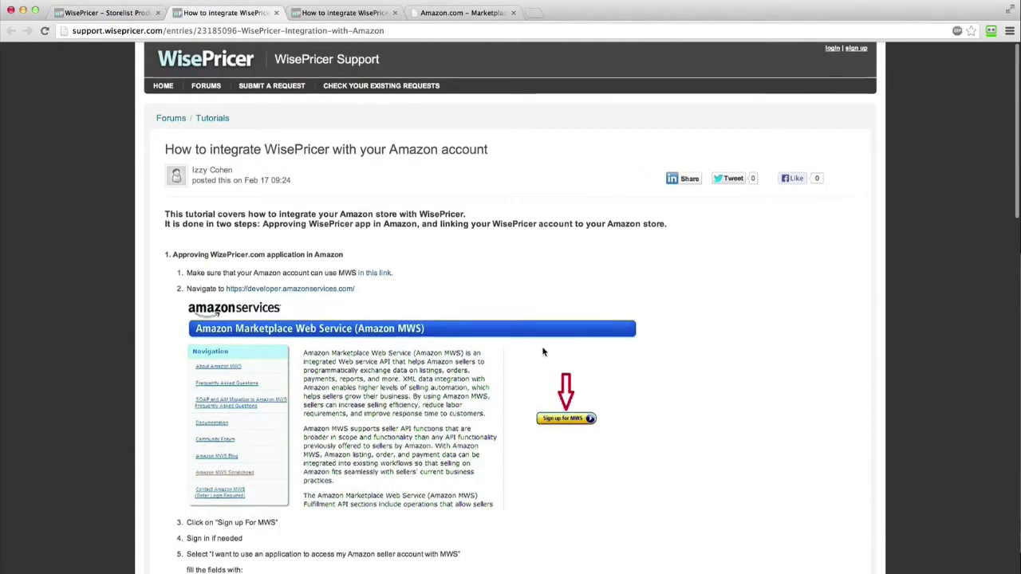
{"action": "scroll", "scroll_direction": "down", "scroll_amount": 3}
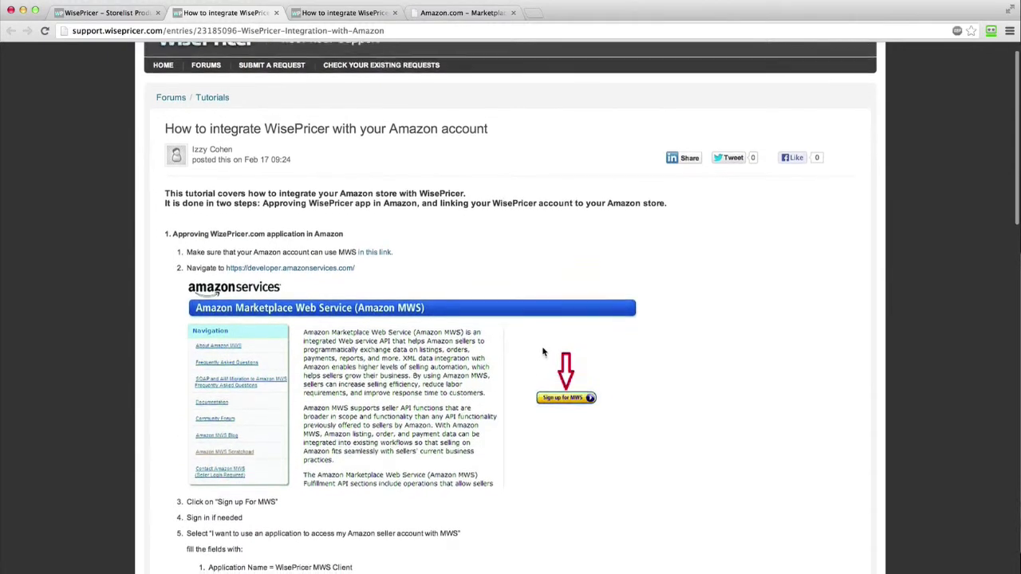
{"action": "scroll", "scroll_direction": "down", "scroll_amount": 3}
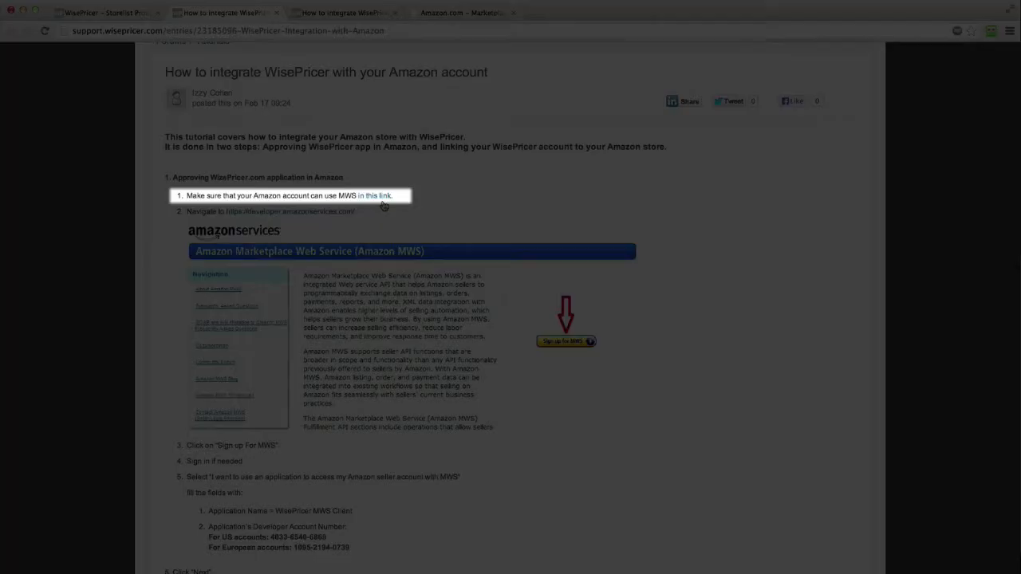
{"action": "left_click", "coordinate": [375, 194]}
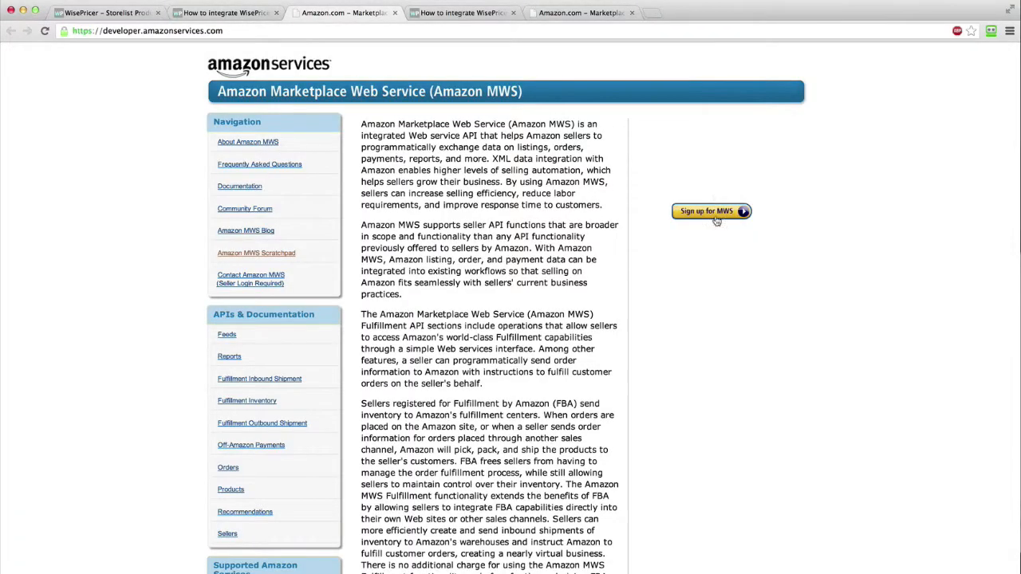
{"action": "left_click", "coordinate": [705, 211]}
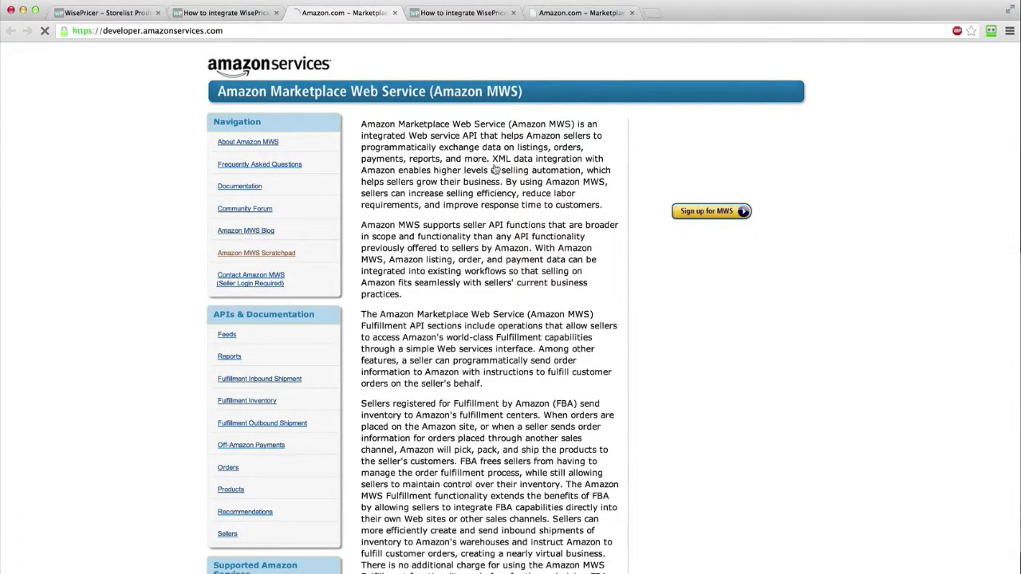
Sign up for MWS to reach the registration form, glancing back at the tutorial tab.
{"action": "left_click", "coordinate": [705, 210]}
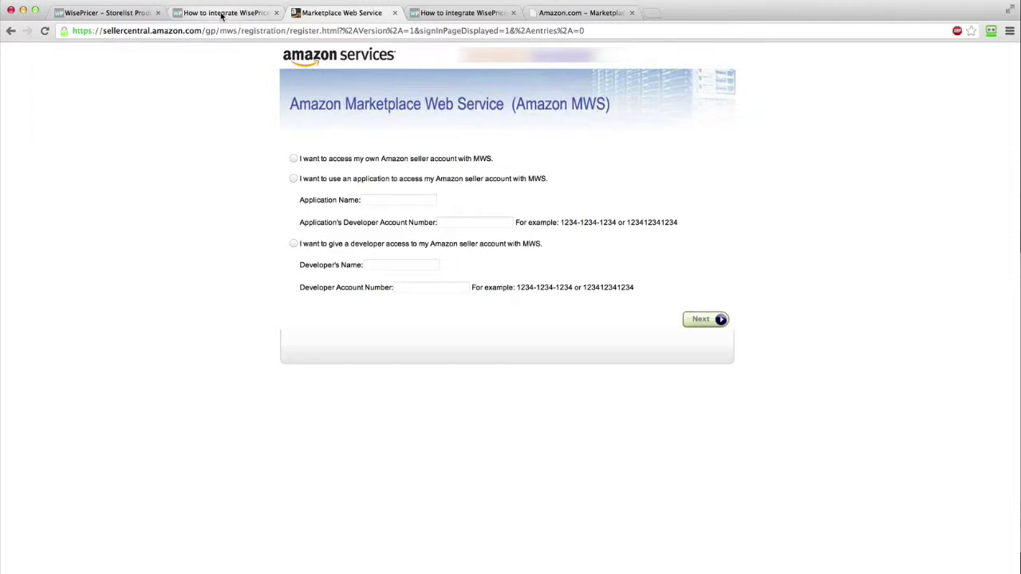
{"action": "mouse_move", "coordinate": [227, 13]}
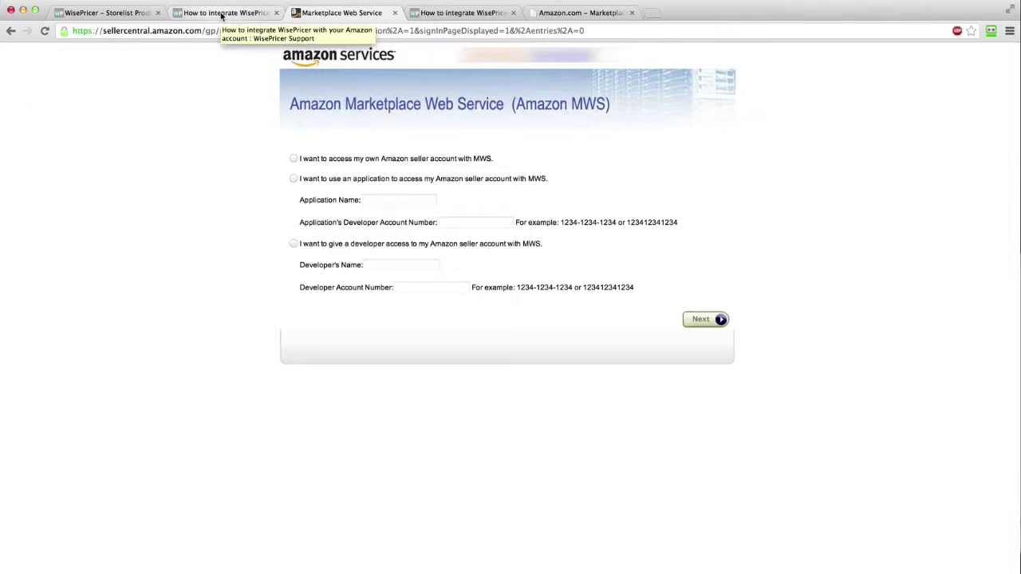
{"action": "left_click", "coordinate": [226, 13]}
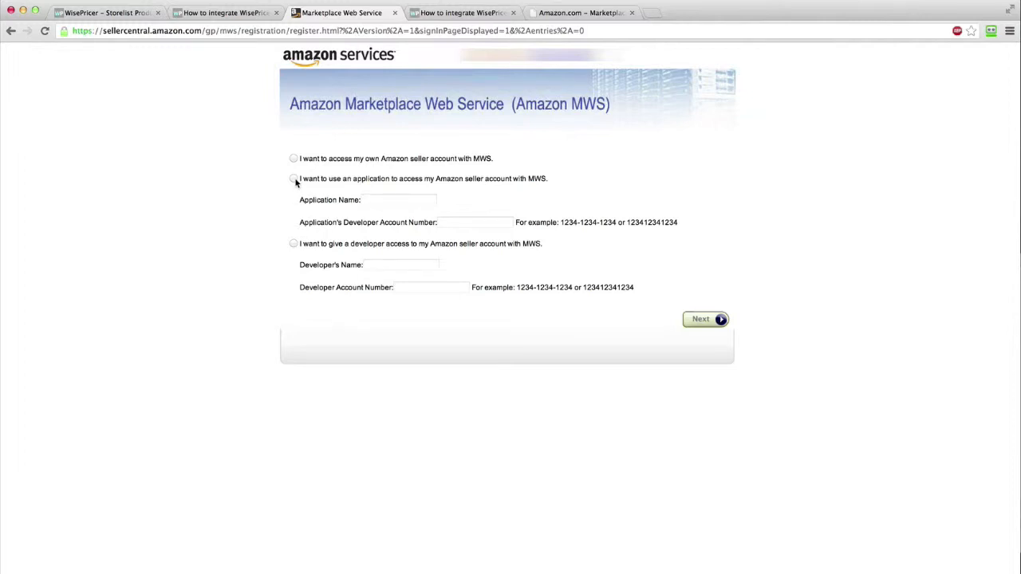
{"action": "left_click", "coordinate": [294, 179]}
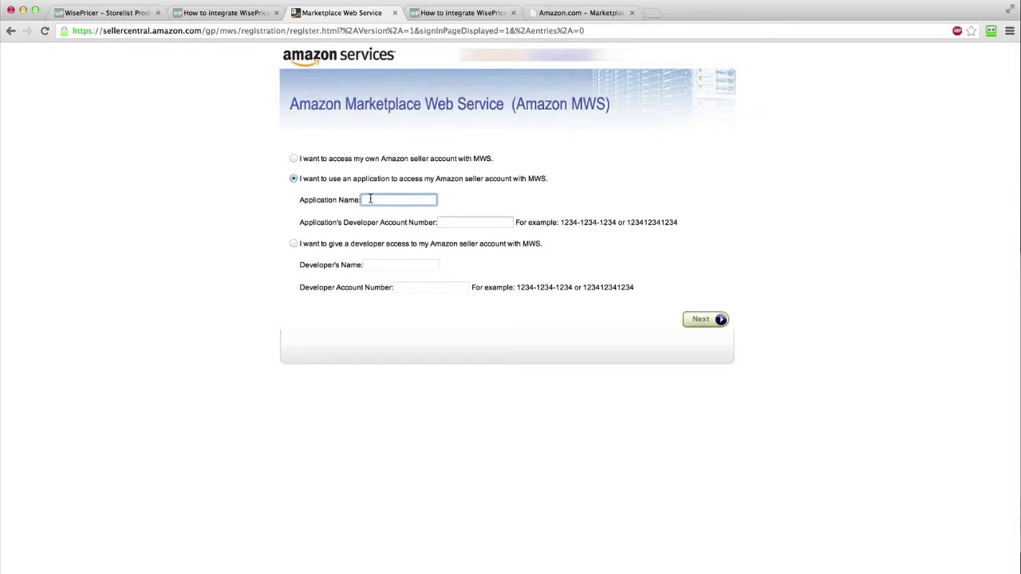
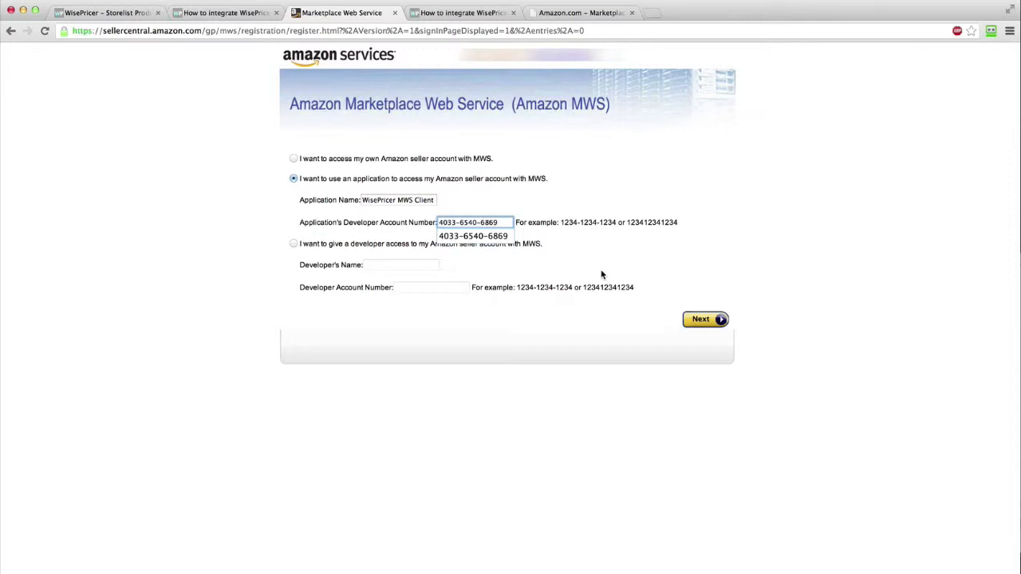
{"action": "left_click", "coordinate": [700, 319]}
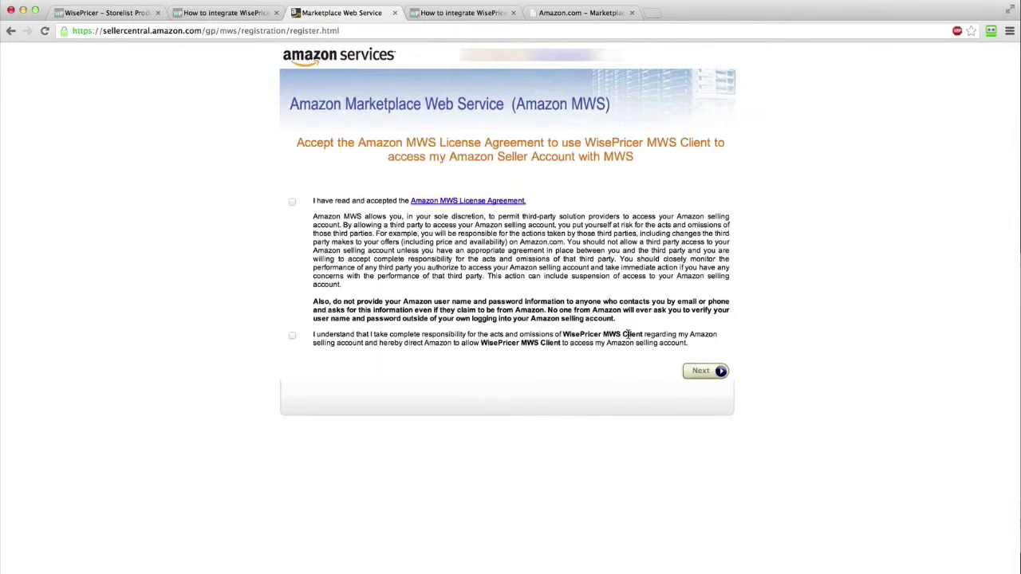
Accept both MWS license checkboxes and submit, returning to WisePricer's add-store form.
{"action": "left_click", "coordinate": [292, 201]}
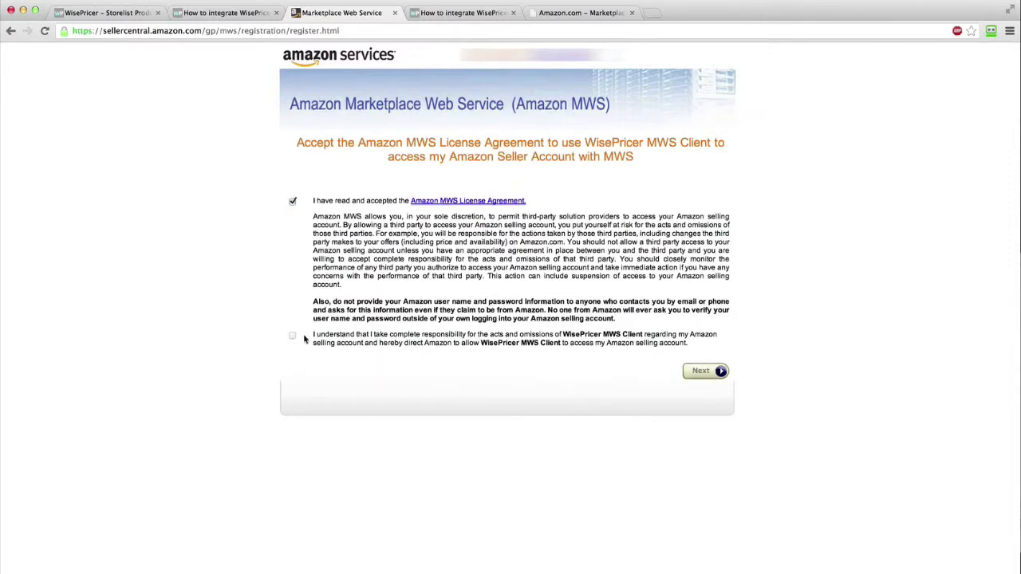
{"action": "left_click", "coordinate": [294, 335]}
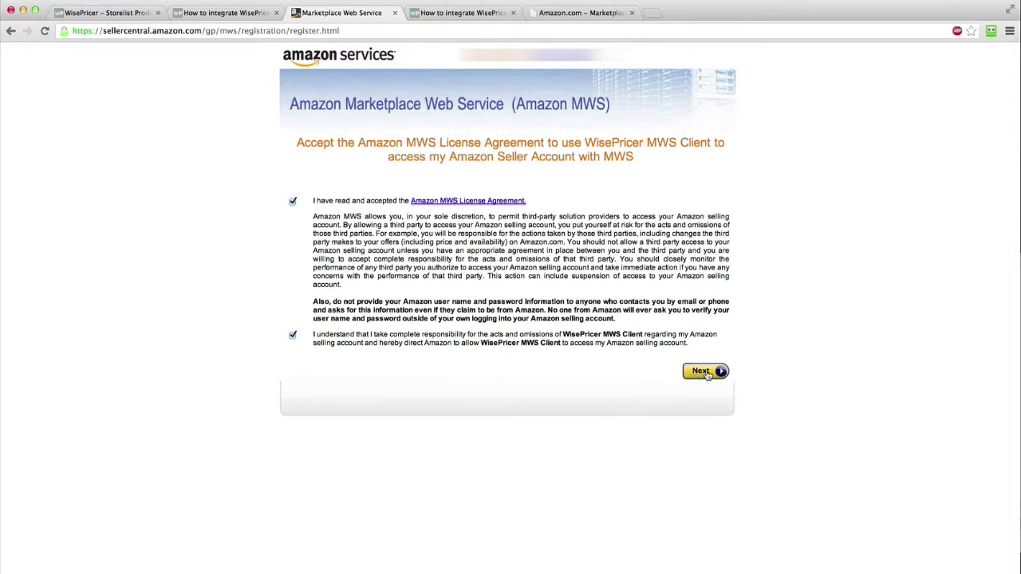
{"action": "left_click", "coordinate": [702, 370]}
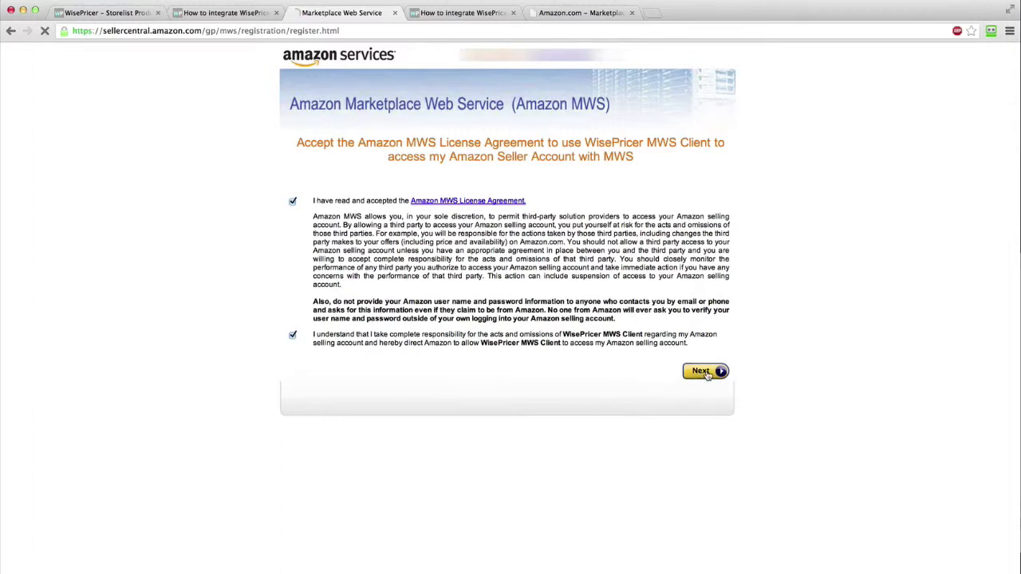
{"action": "left_click", "coordinate": [700, 371]}
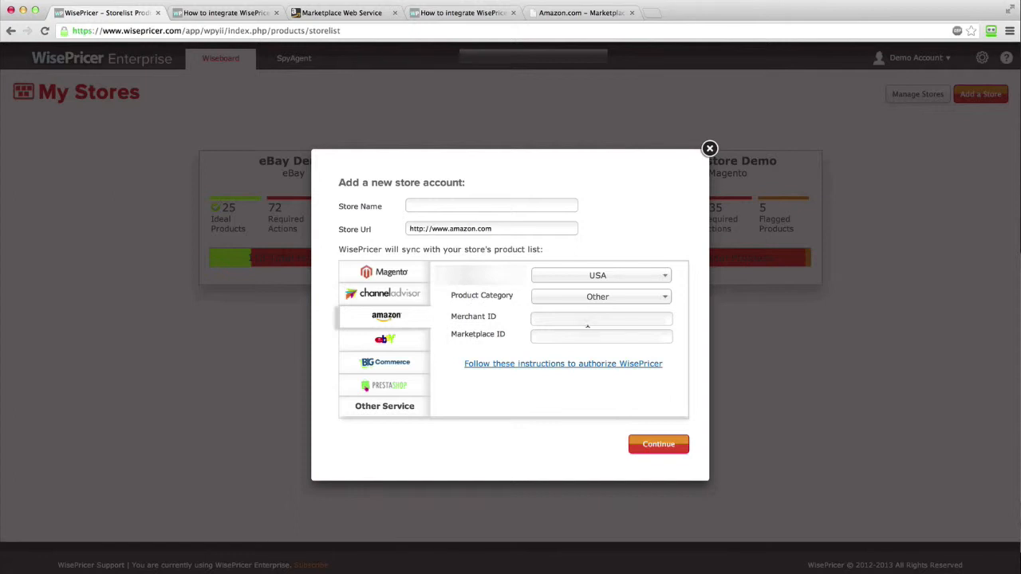
Name the store 'My Amazon store' and confirm adding it, landing on the Wiseboard product list.
{"action": "left_click", "coordinate": [600, 319]}
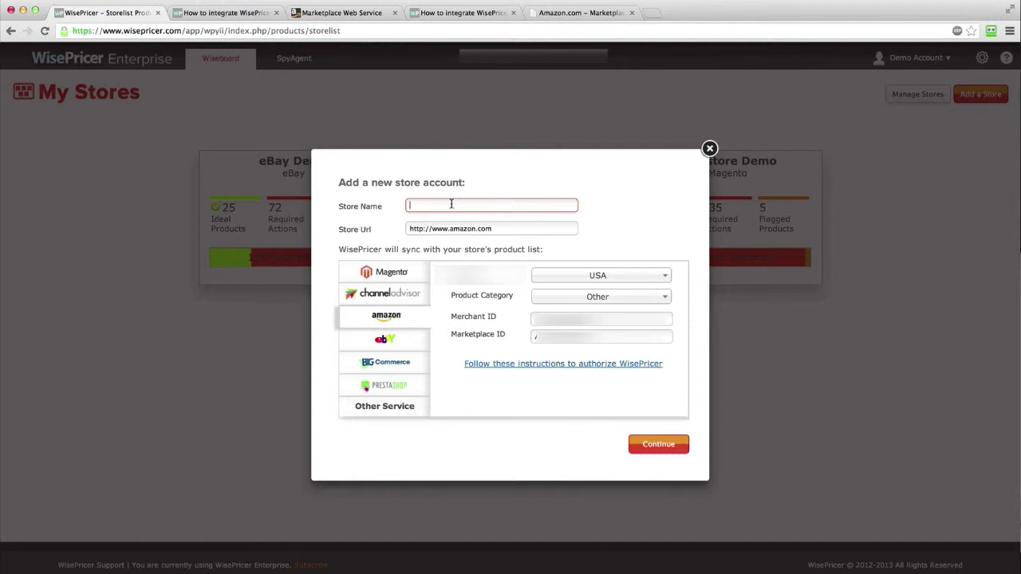
{"action": "type", "text": "My amazon store"}
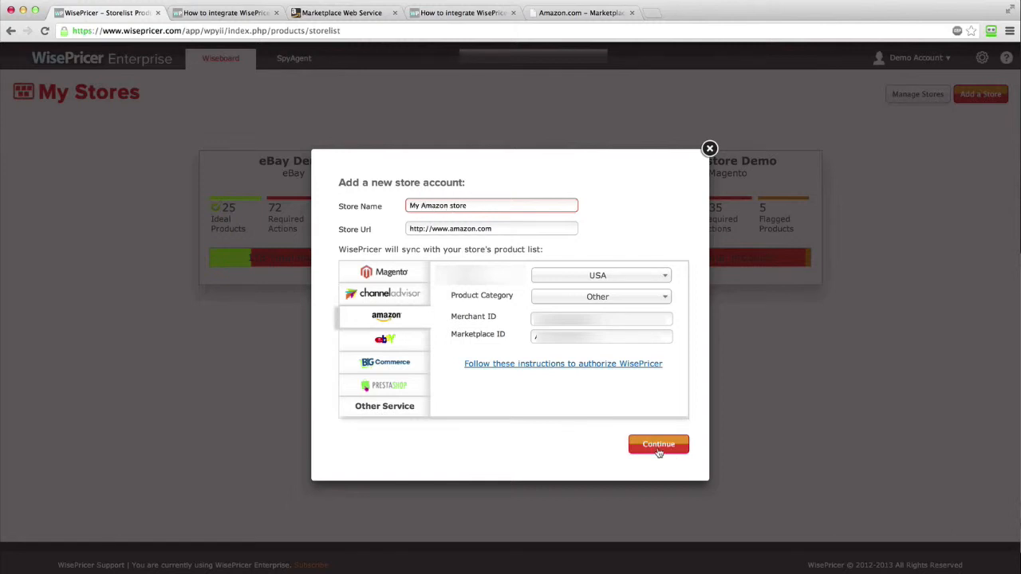
{"action": "left_click", "coordinate": [657, 444]}
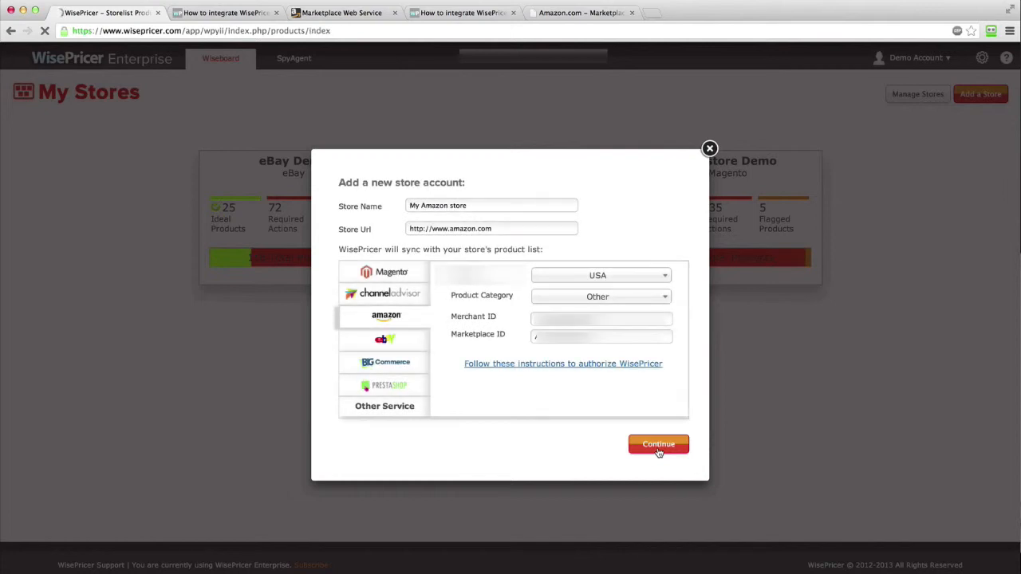
{"action": "left_click", "coordinate": [657, 443]}
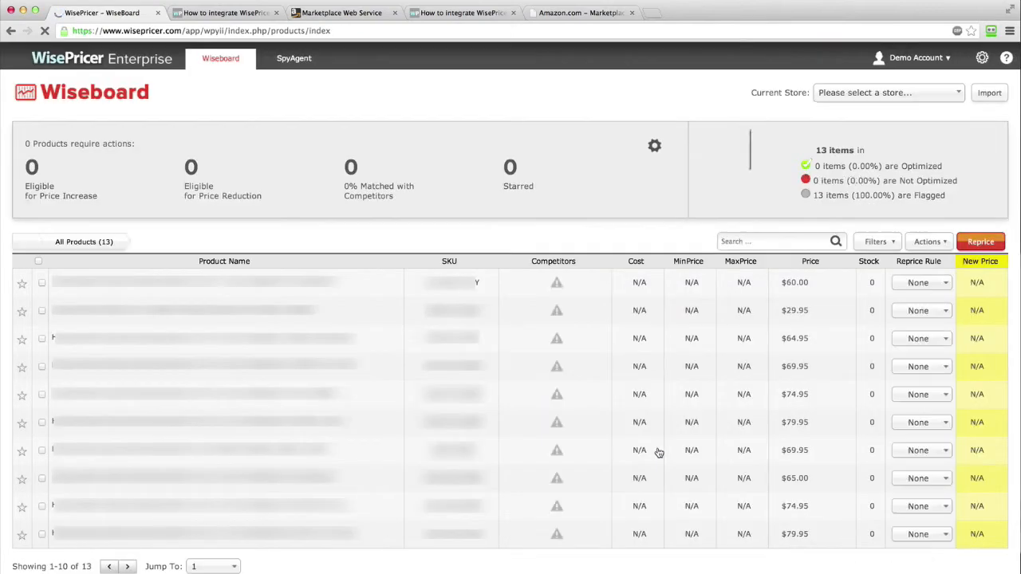